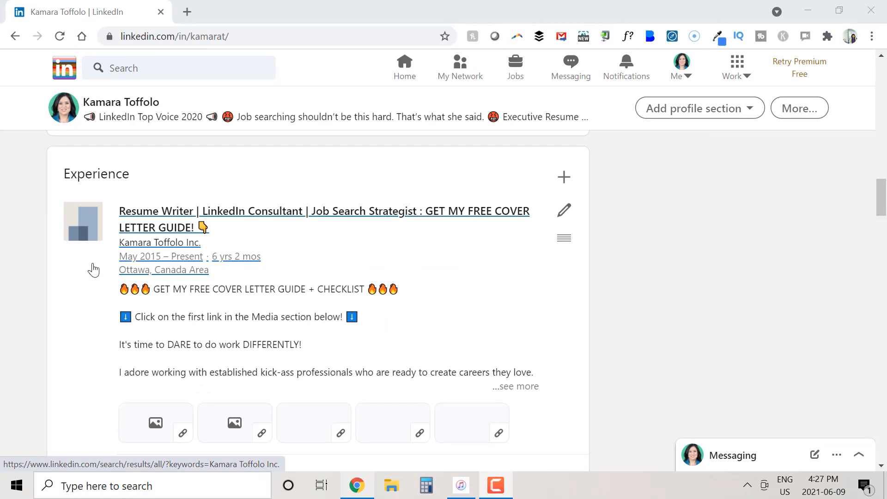
{"action": "mouse_move", "coordinate": [76, 244]}
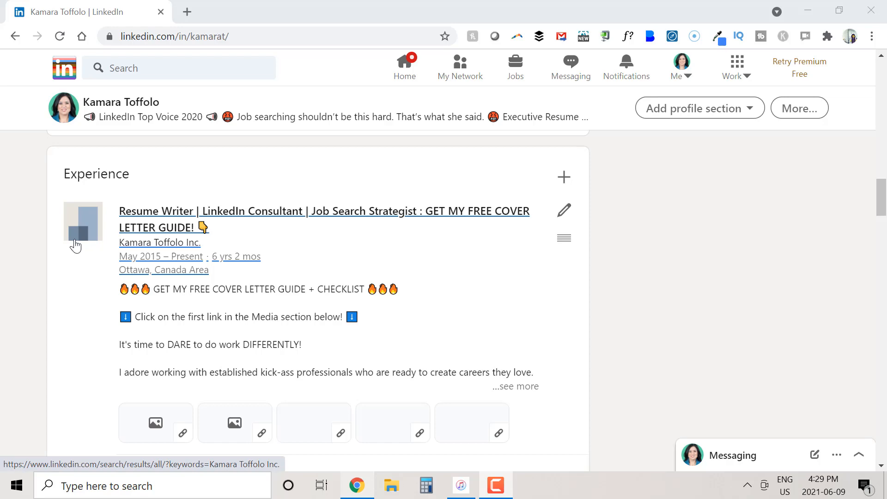
Search LinkedIn for 'kamara toffolo' to find the Kamara Toffolo company page
{"action": "left_click", "coordinate": [179, 68]}
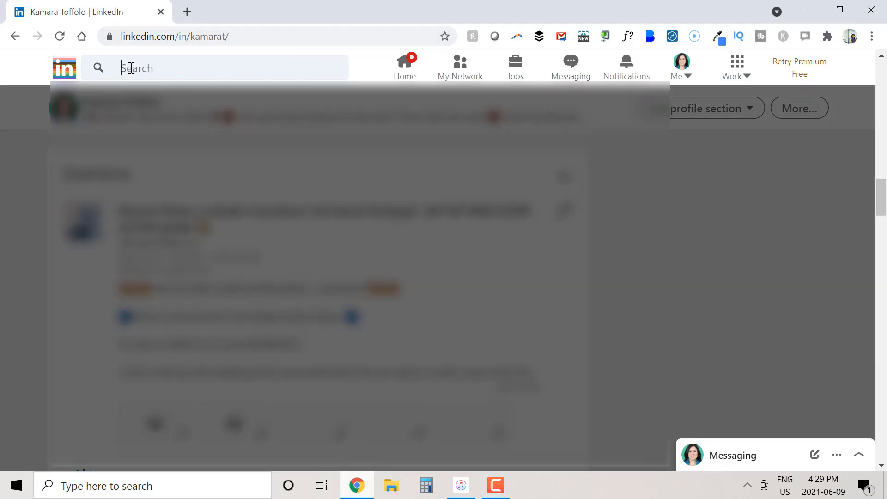
{"action": "type", "text": "kamara toffolo"}
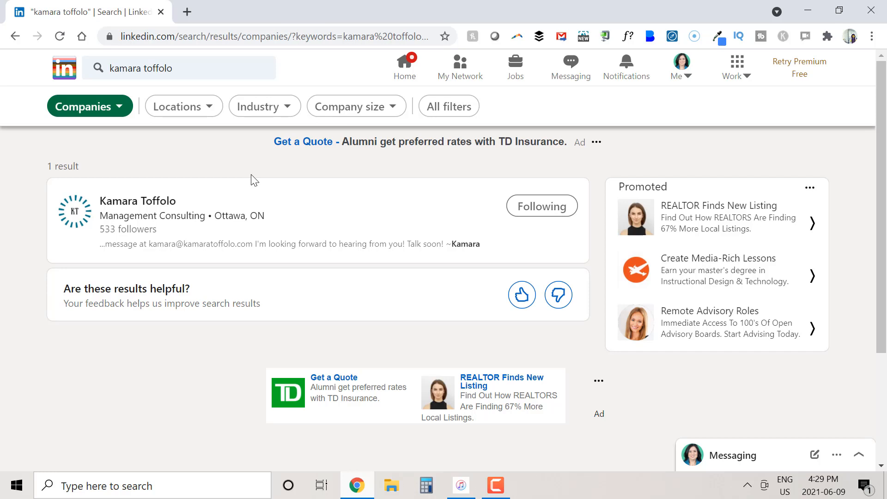
{"action": "mouse_move", "coordinate": [676, 88]}
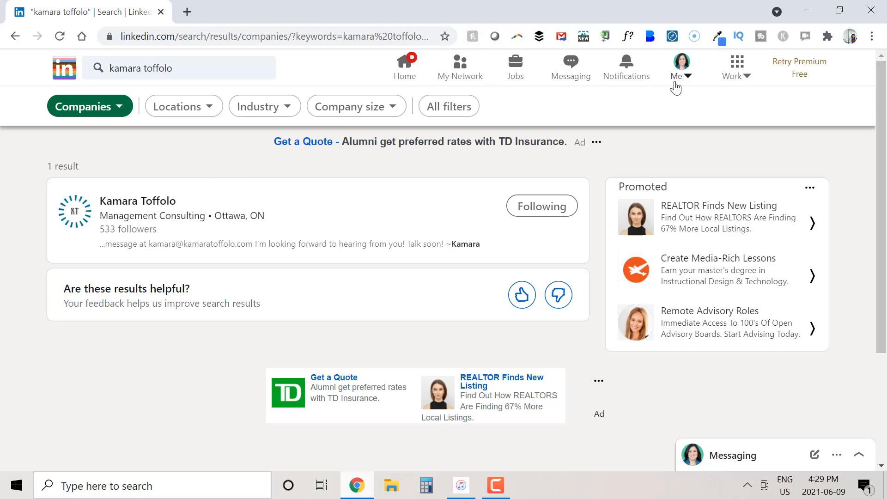
Relink the resume-writer experience entry to the Kamara Toffolo Management Consulting company page and save
{"action": "left_click", "coordinate": [137, 200]}
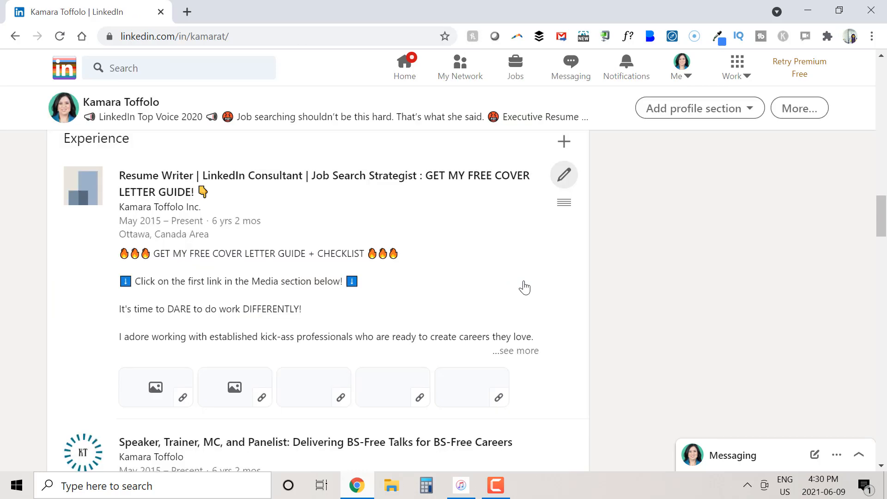
{"action": "mouse_move", "coordinate": [563, 175]}
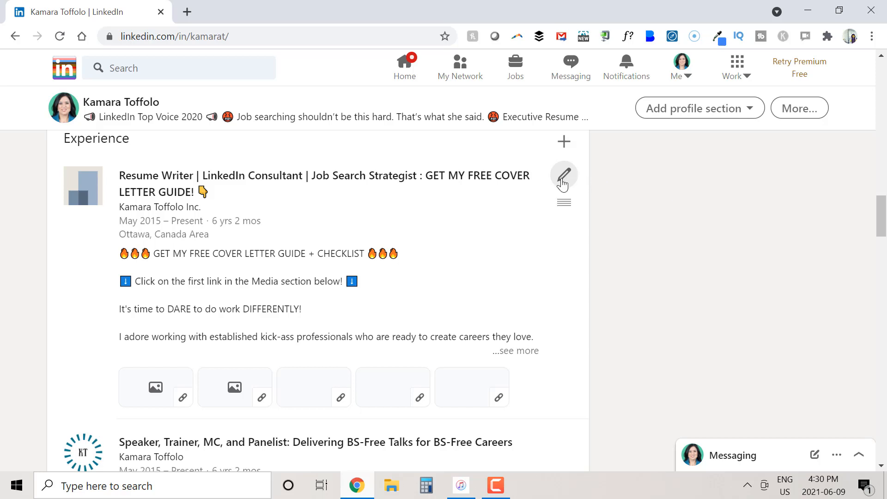
{"action": "left_click", "coordinate": [564, 176]}
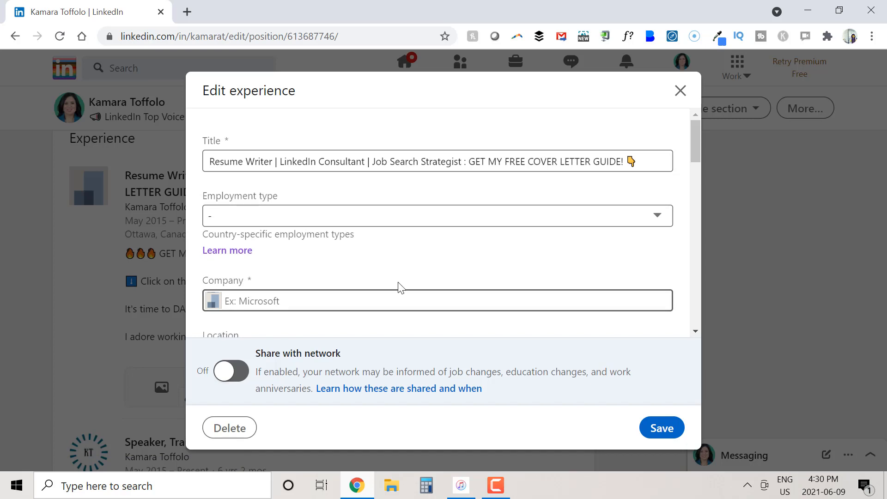
{"action": "type", "text": "Kamara Toffo"}
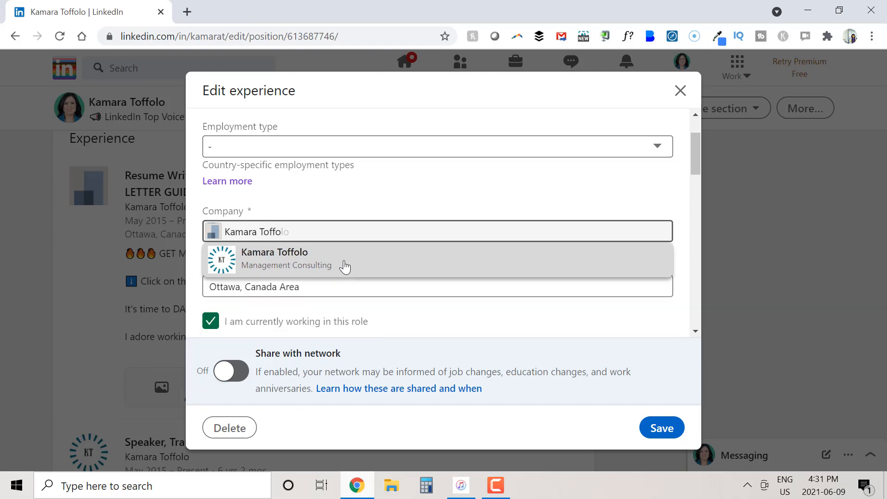
{"action": "left_click", "coordinate": [286, 259]}
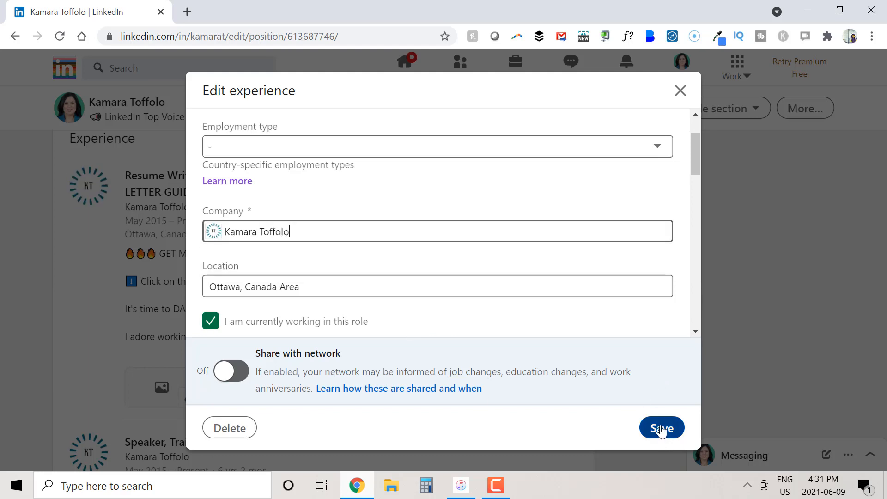
{"action": "left_click", "coordinate": [662, 428]}
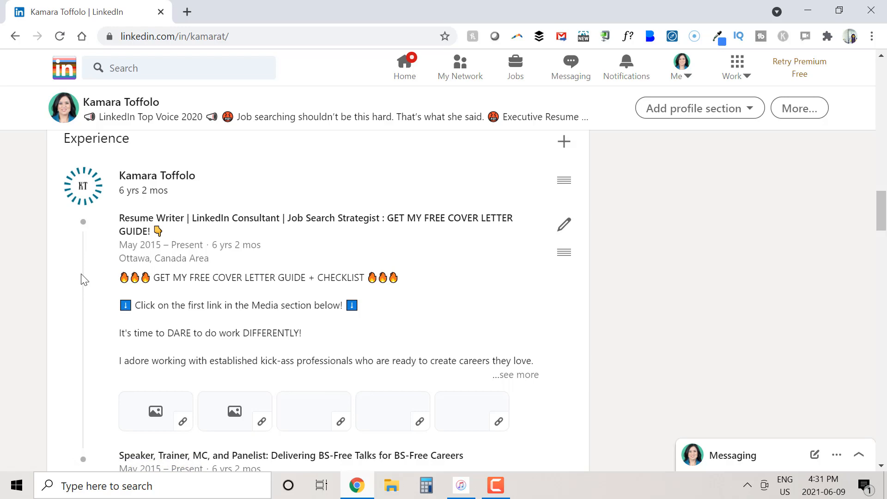
{"action": "scroll", "scroll_direction": "down", "scroll_amount": 3}
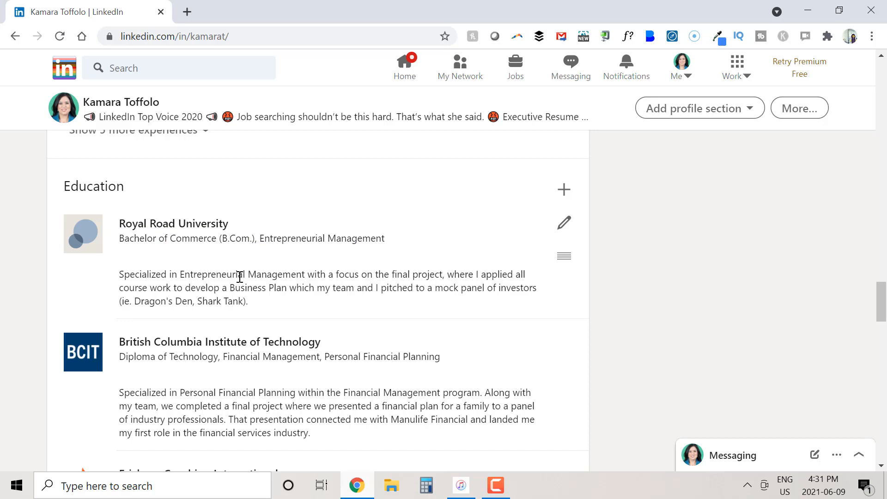
{"action": "left_click", "coordinate": [179, 68]}
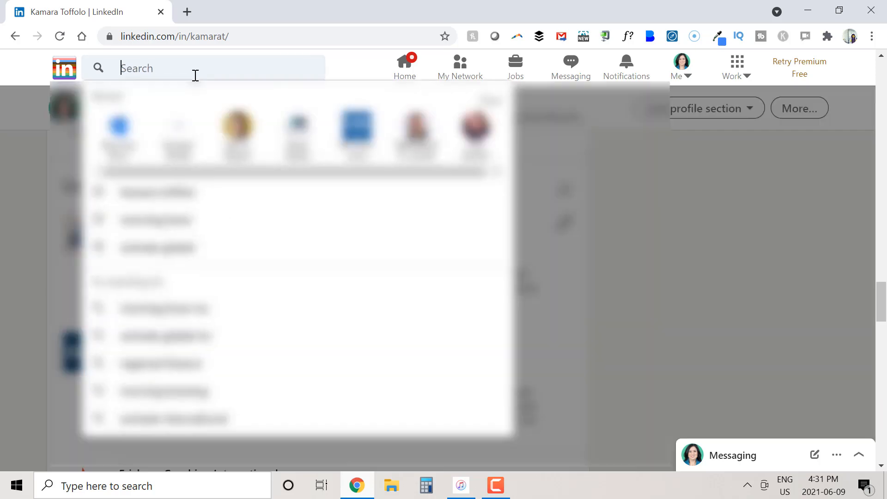
{"action": "type", "text": "Royal Roads"}
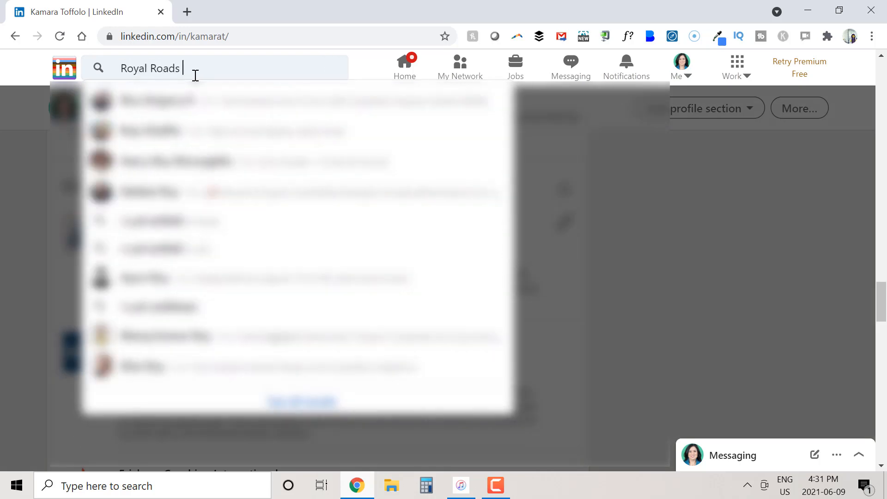
{"action": "key", "text": "Enter"}
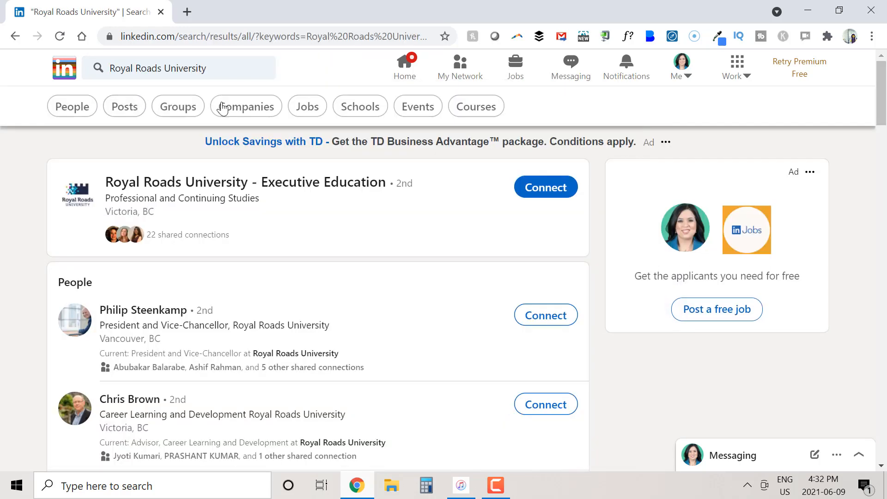
{"action": "left_click", "coordinate": [245, 106]}
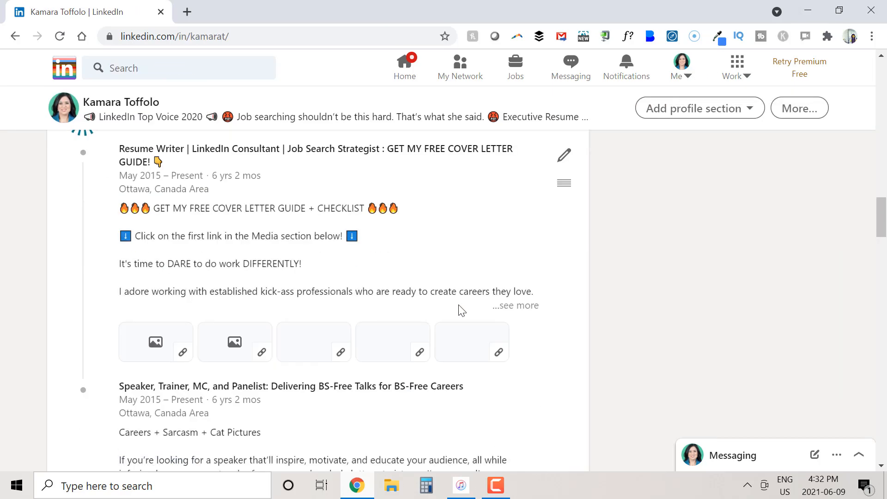
Replace the education entry's school text with the Royal Roads University page suggestion and save
{"action": "scroll", "scroll_direction": "down", "scroll_amount": 3}
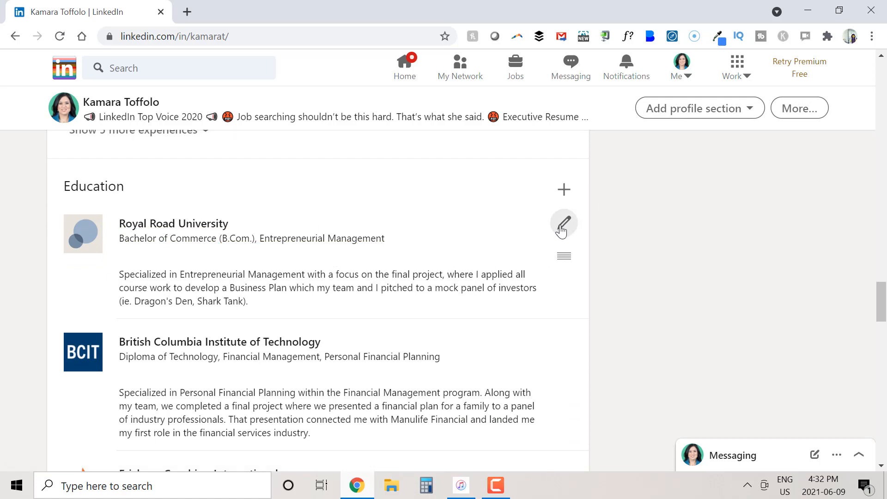
{"action": "left_click", "coordinate": [563, 224]}
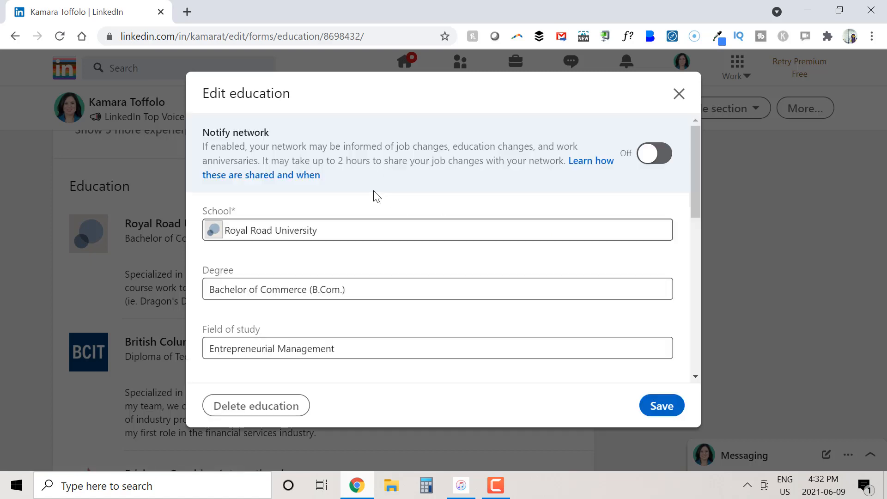
{"action": "double_click", "coordinate": [271, 230]}
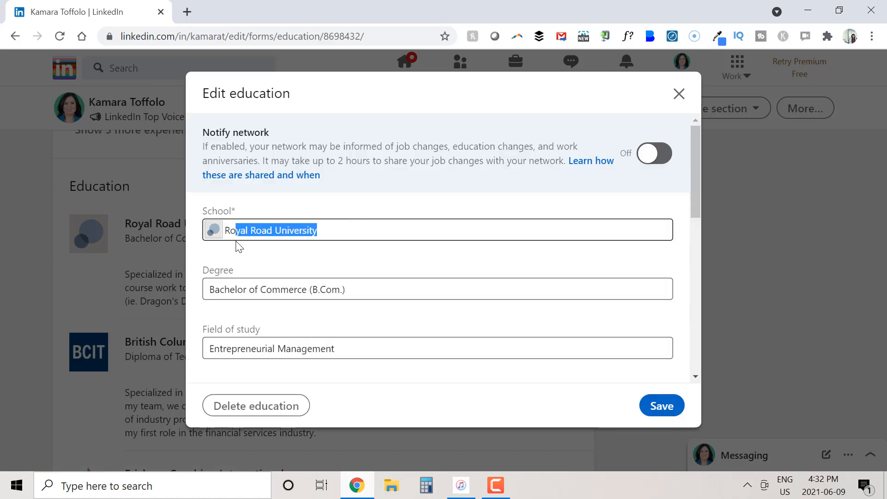
{"action": "key", "text": "Delete"}
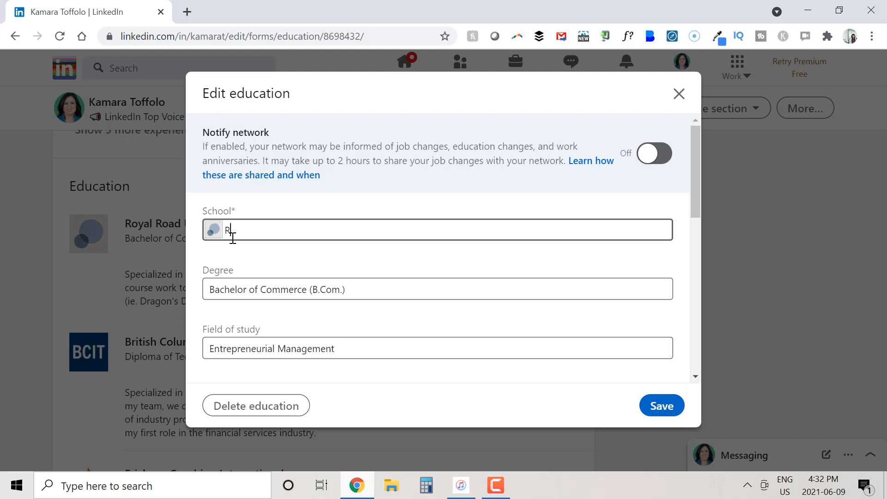
{"action": "type", "text": "oyal Roads"}
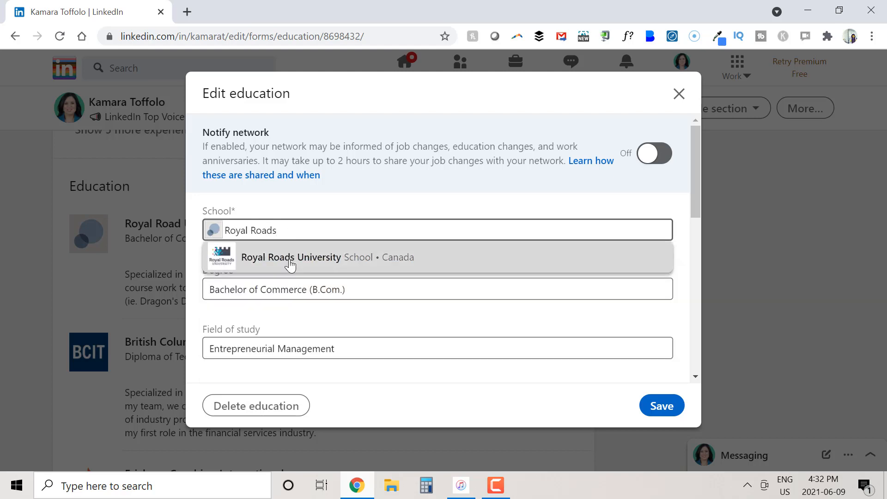
{"action": "left_click", "coordinate": [290, 257]}
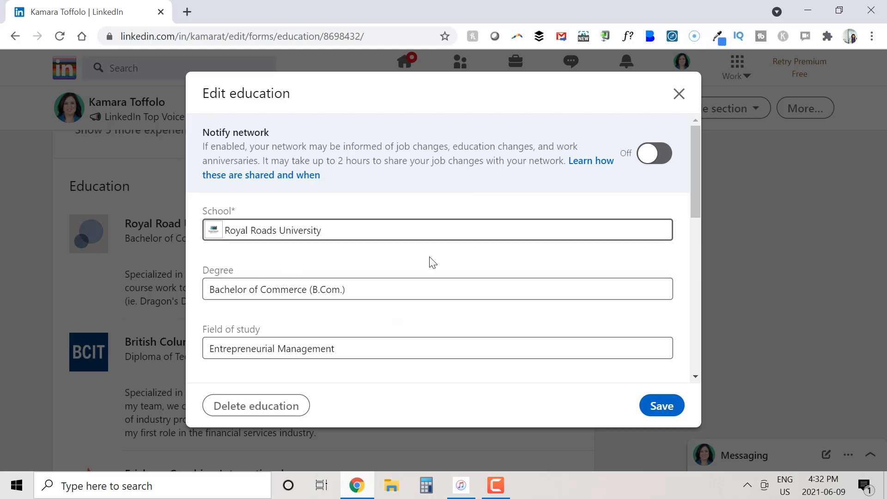
{"action": "left_click", "coordinate": [661, 405]}
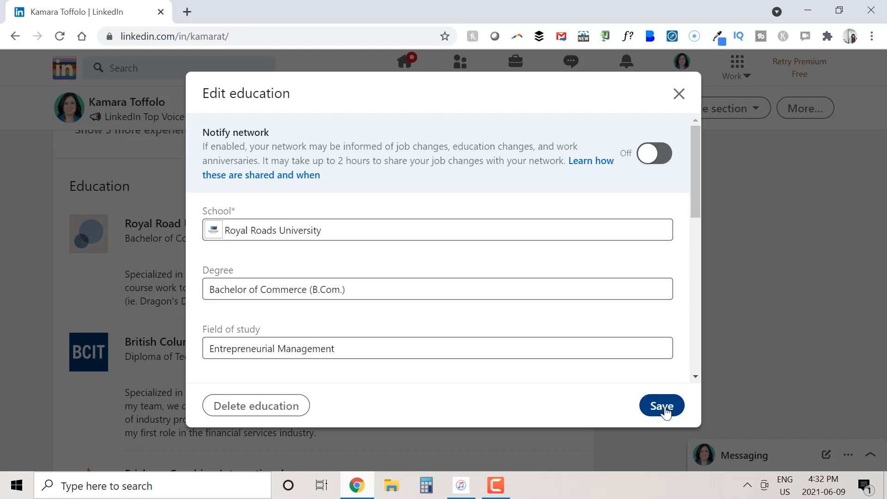
{"action": "left_click", "coordinate": [661, 406]}
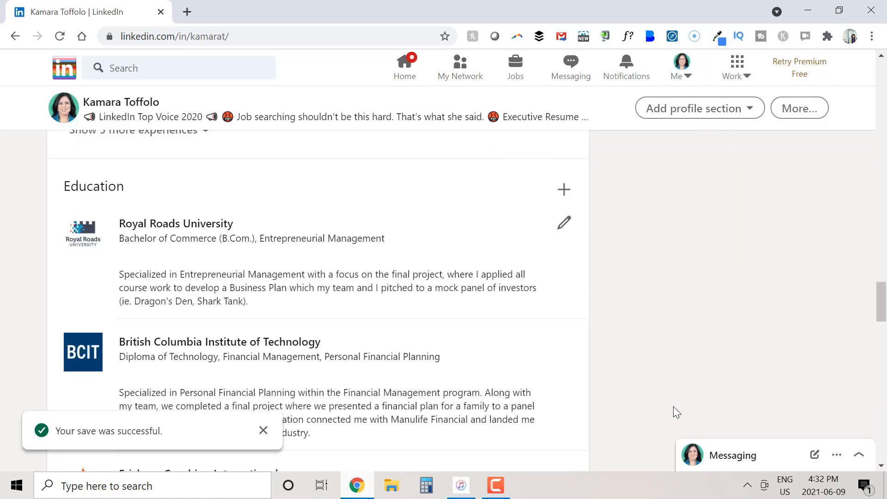